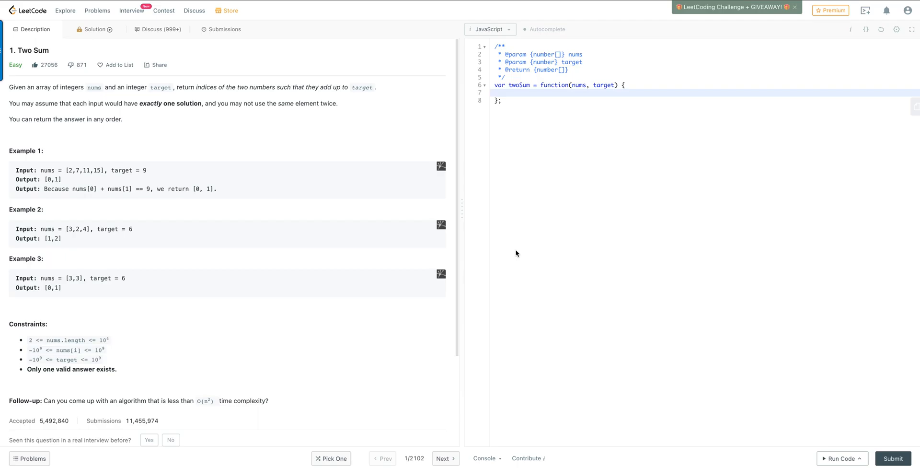
{"action": "mouse_move", "coordinate": [39, 182]}
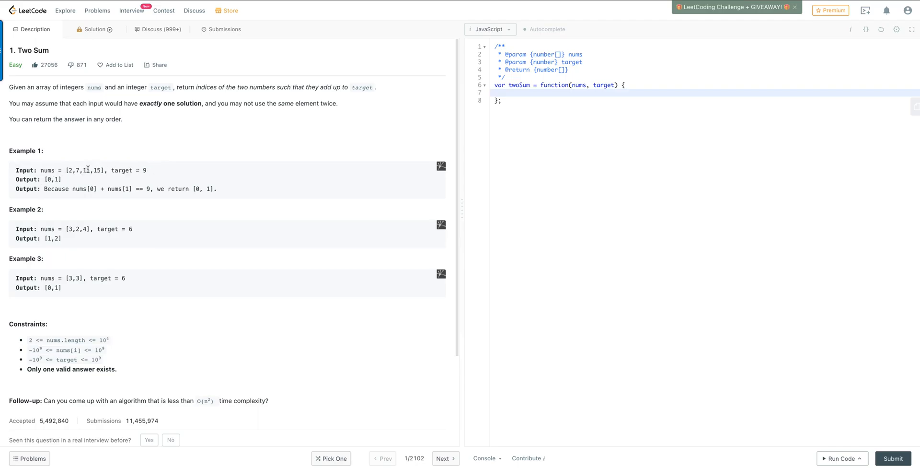
Walk through Example 1, highlighting the first nums value and the returned indices [0, 1]
{"action": "left_click_drag", "start_coordinate": [43, 169], "coordinate": [103, 170]}
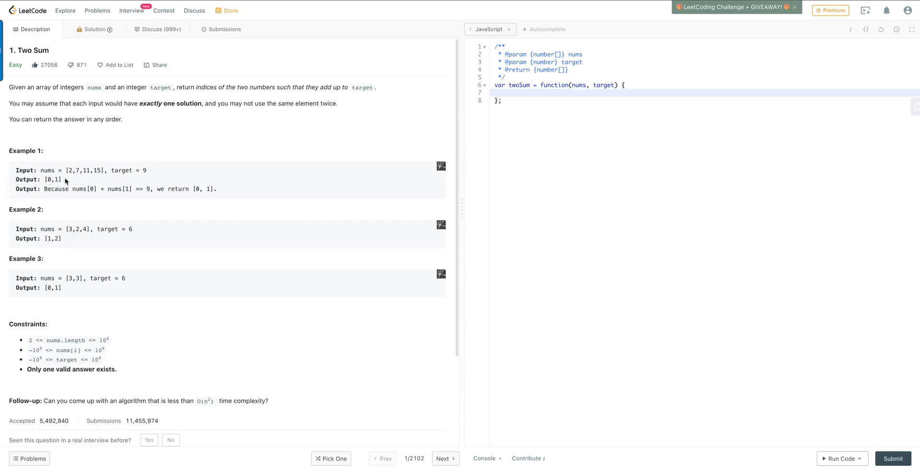
{"action": "double_click", "coordinate": [52, 179]}
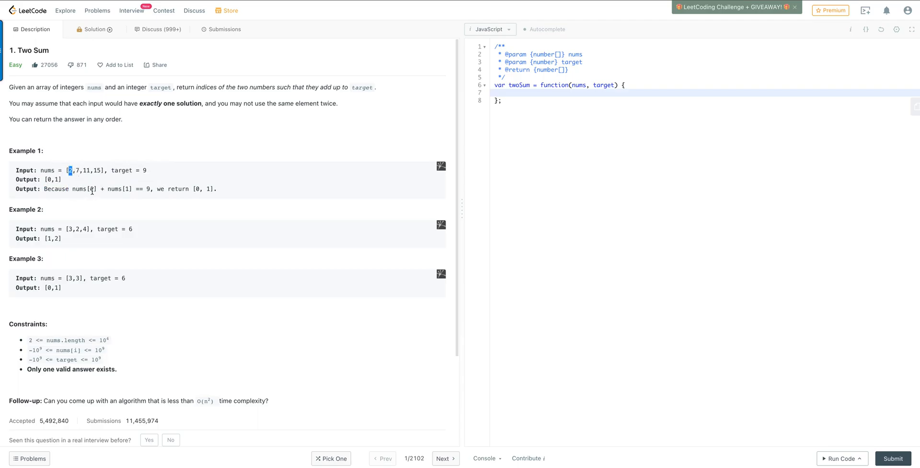
{"action": "double_click", "coordinate": [115, 189]}
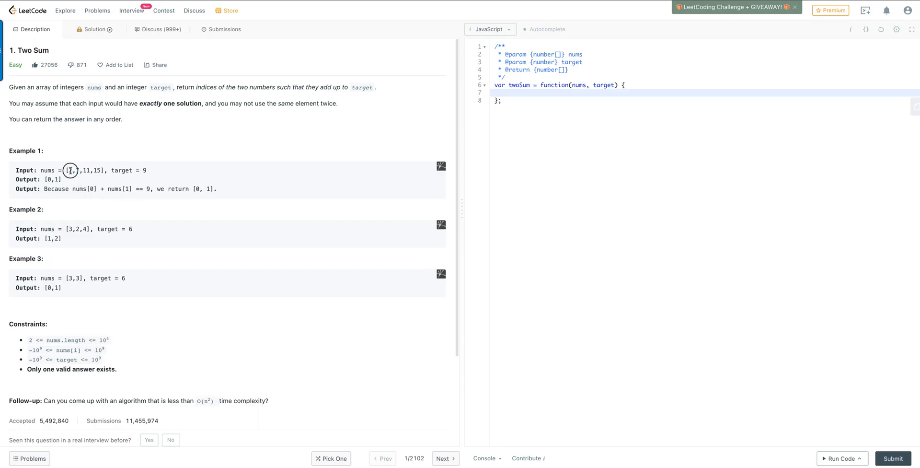
{"action": "mouse_move", "coordinate": [148, 188]}
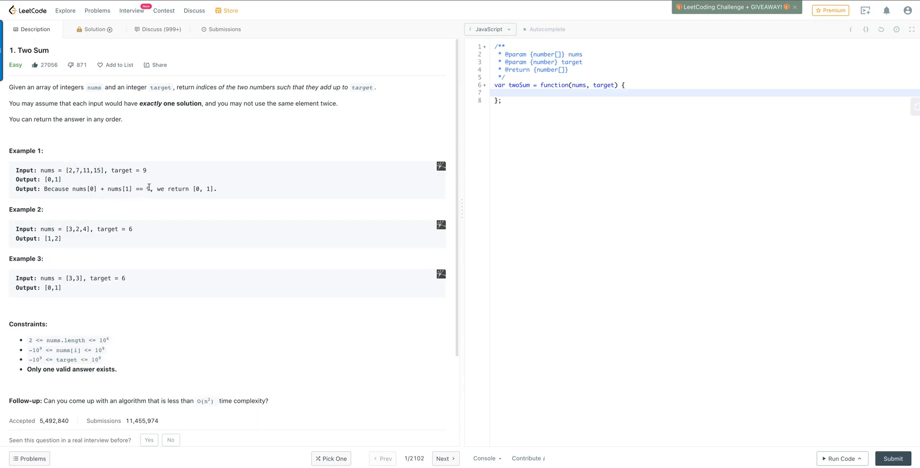
{"action": "double_click", "coordinate": [145, 189]}
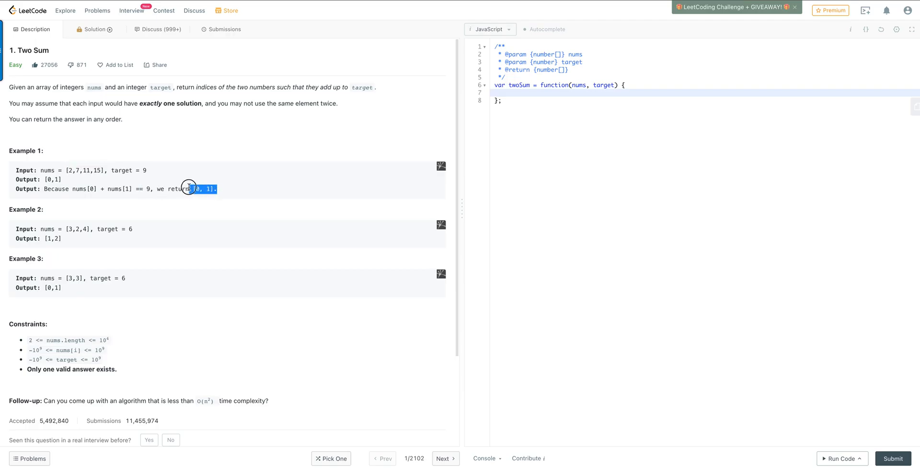
{"action": "mouse_move", "coordinate": [161, 188]}
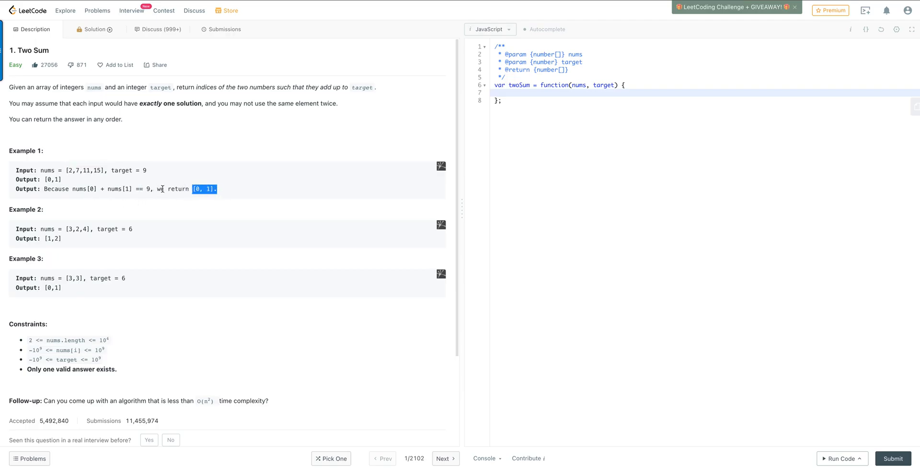
{"action": "mouse_move", "coordinate": [471, 125]}
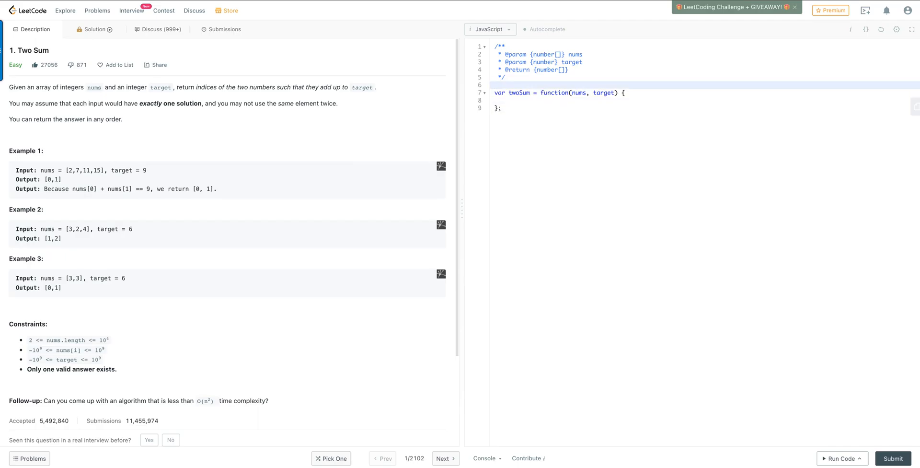
Add a '// for-loop' comment on the empty line above twoSum
{"action": "left_click", "coordinate": [496, 85]}
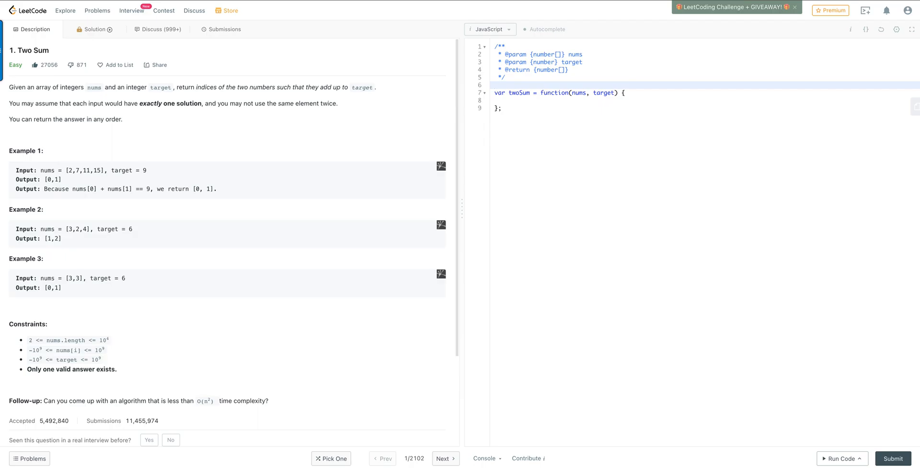
{"action": "type", "text": "// for-loo"}
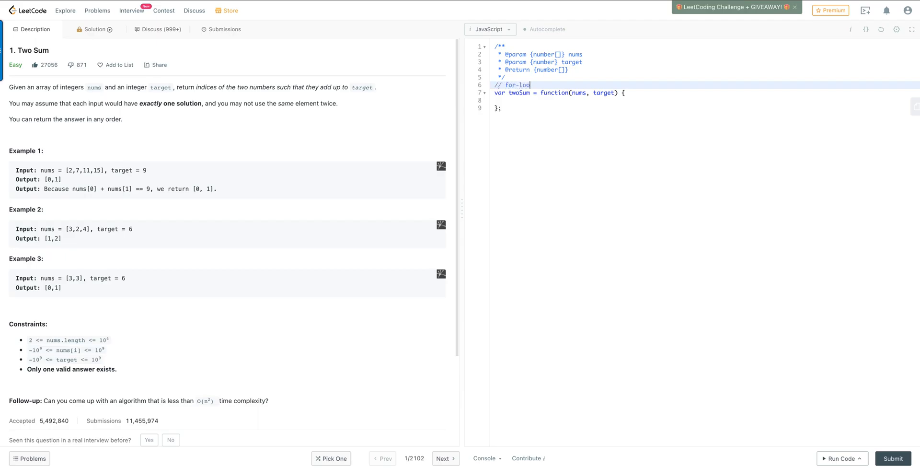
{"action": "type", "text": "ps"}
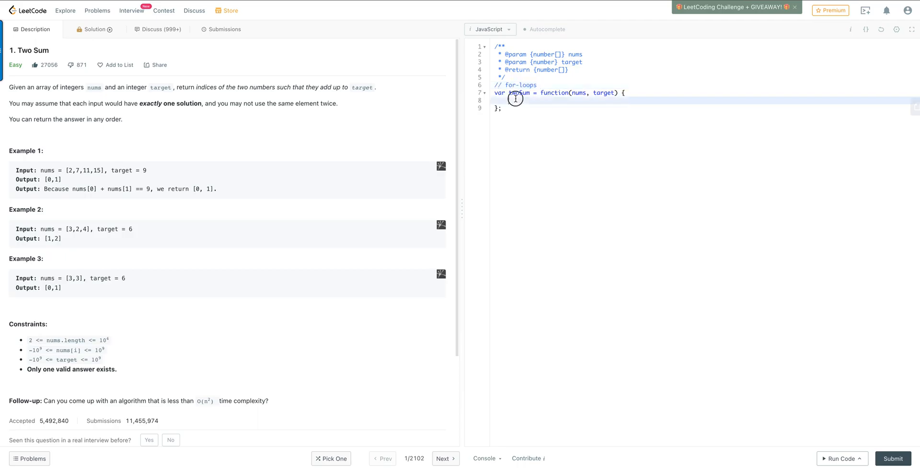
Write the outer loop 'for (let i = 0; i < nums.length; i++)' inside twoSum
{"action": "type", "text": "for (let i ="}
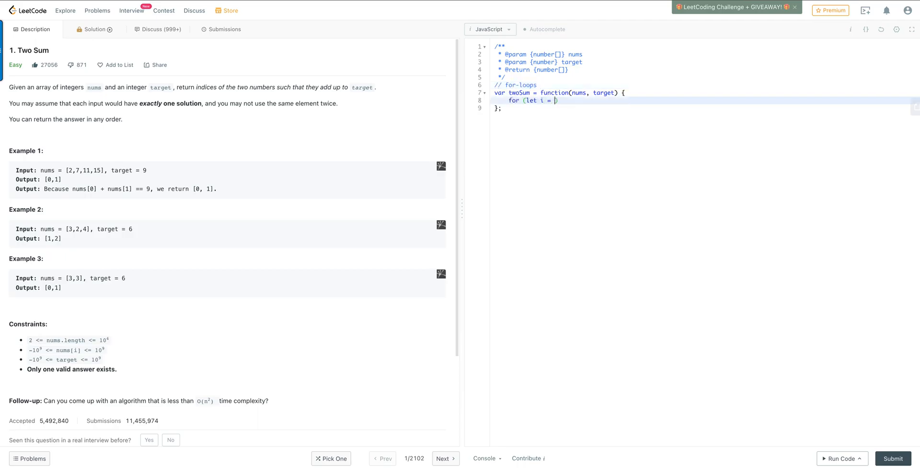
{"action": "type", "text": "0; i <"}
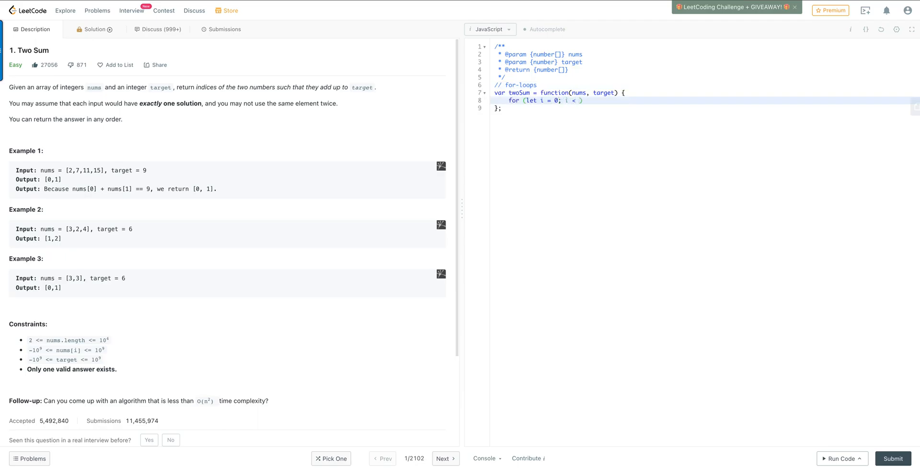
{"action": "type", "text": "nums.l"}
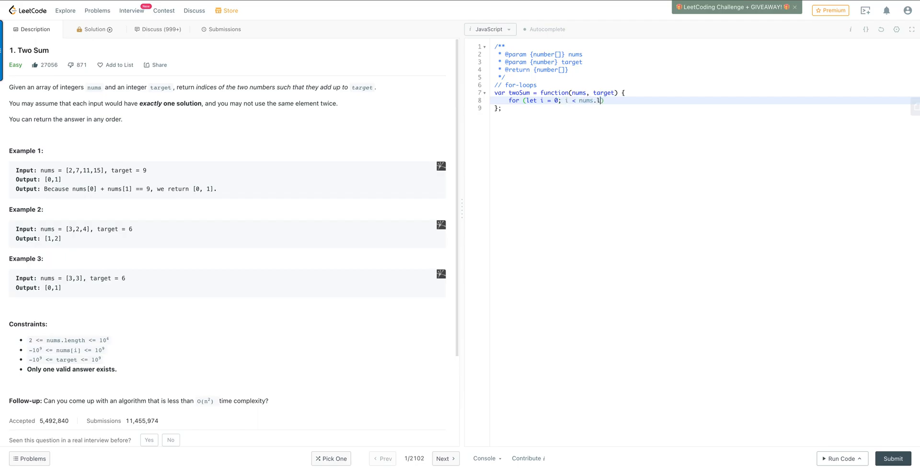
{"action": "type", "text": "ength;"}
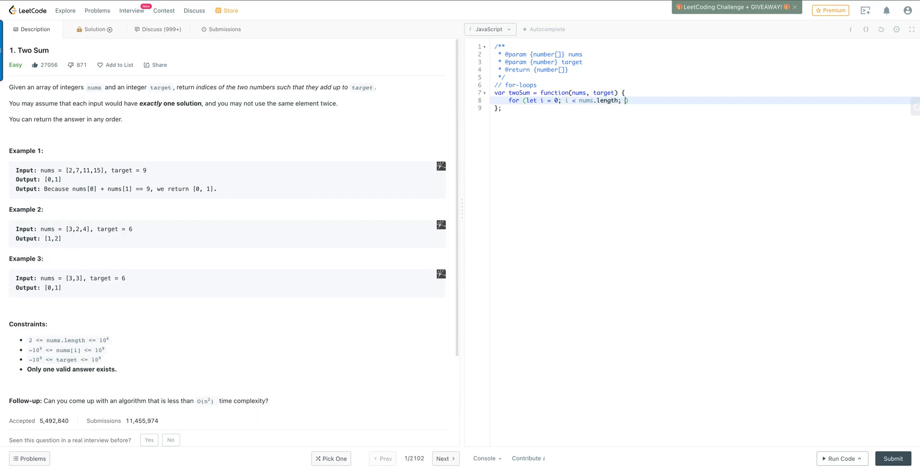
{"action": "type", "text": "i++)"}
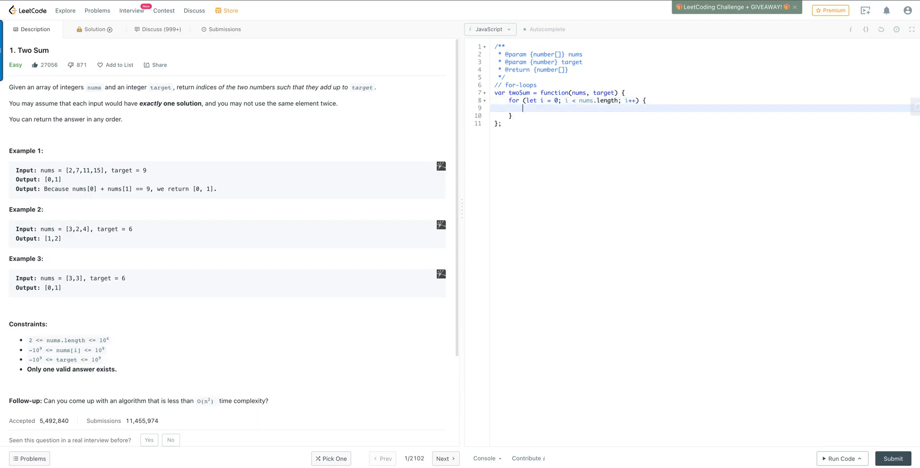
Write the inner loop 'for (let j = i + 1; j < nums.length; j++)' inside the outer loop
{"action": "type", "text": "for"}
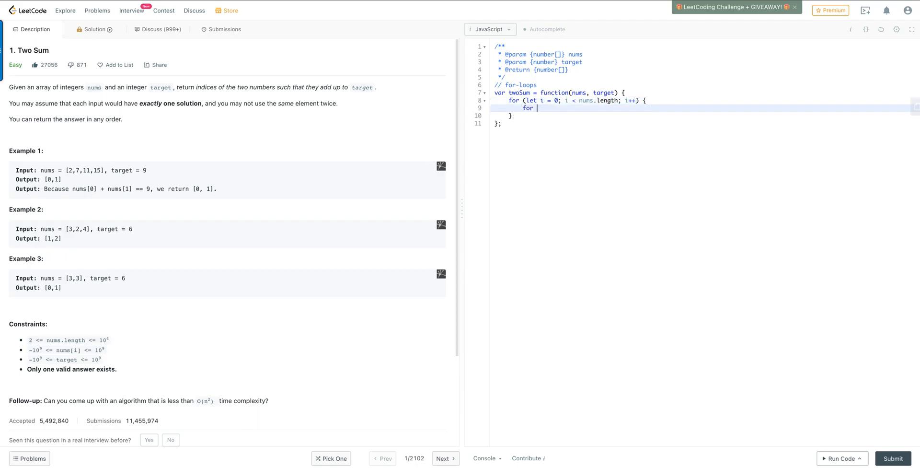
{"action": "type", "text": "()"}
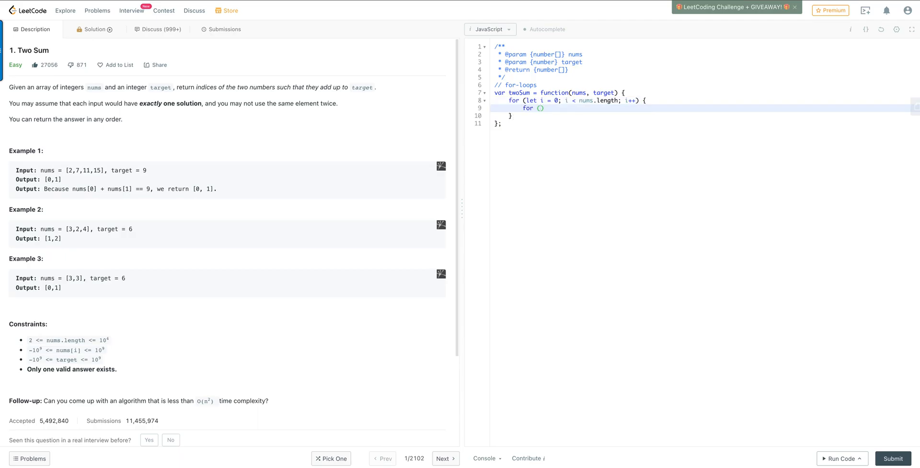
{"action": "type", "text": "let j ="}
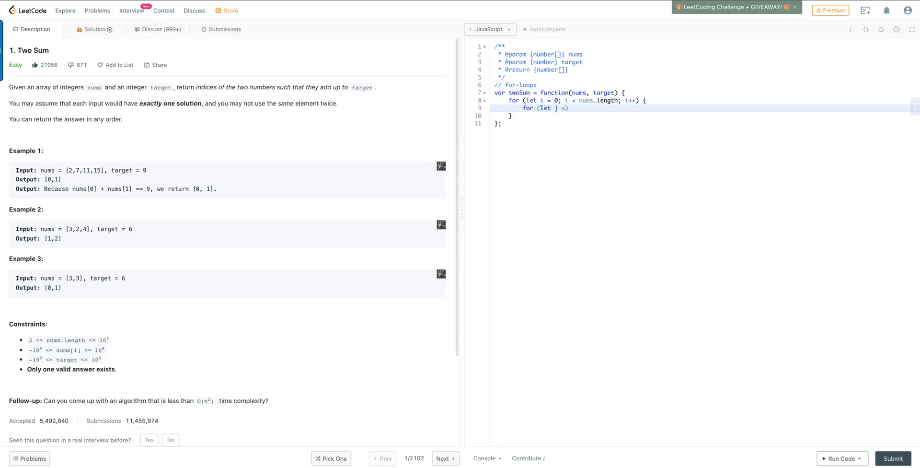
{"action": "type", "text": "i + 1;"}
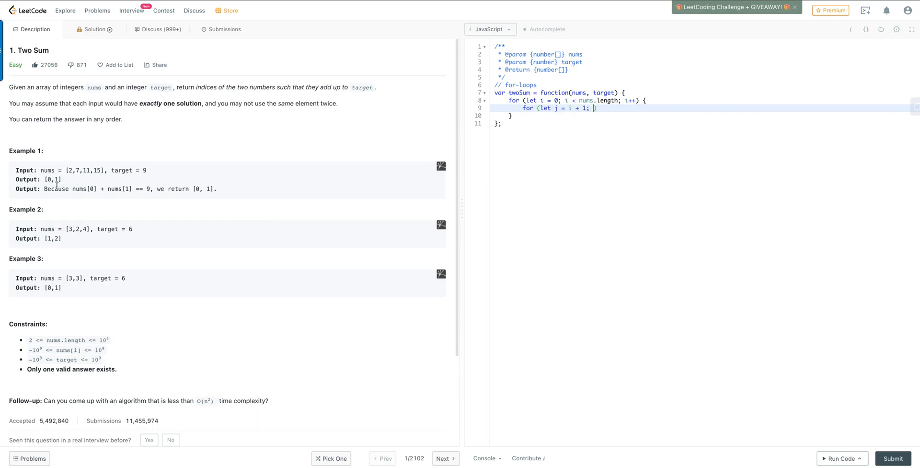
{"action": "double_click", "coordinate": [69, 171]}
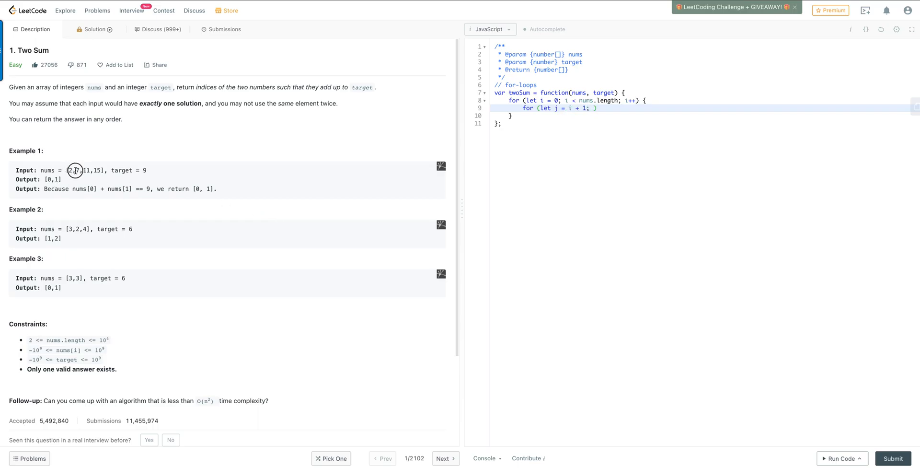
{"action": "left_click", "coordinate": [593, 109]}
{"action": "type", "text": "j < "}
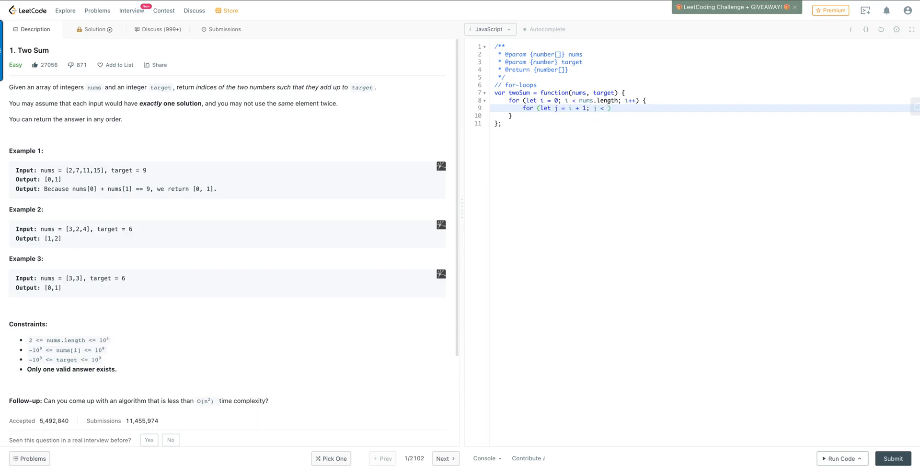
{"action": "type", "text": "nums.length;"}
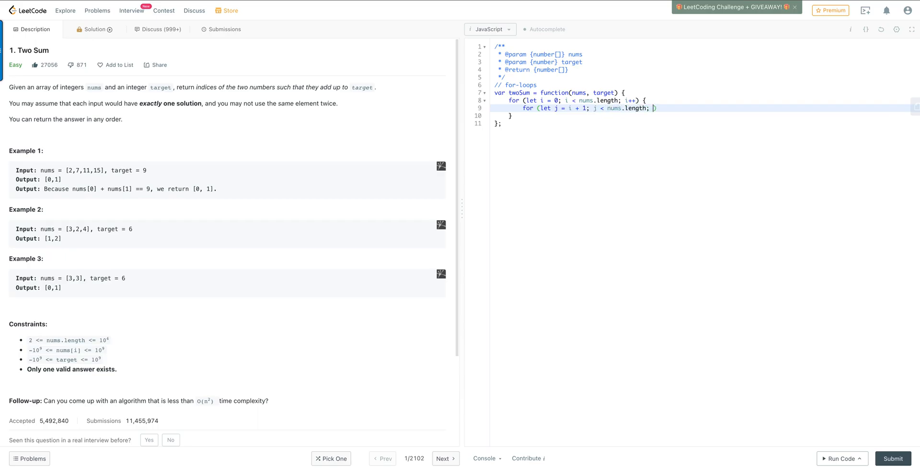
{"action": "type", "text": "j++)"}
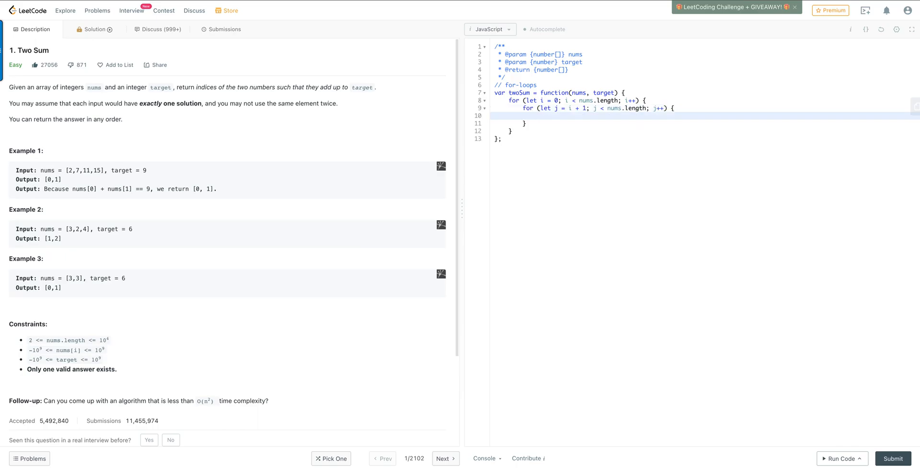
Add 'if (nums[j] === target - nums[i])' with 'return [j, i]' in the inner loop
{"action": "type", "text": "if"}
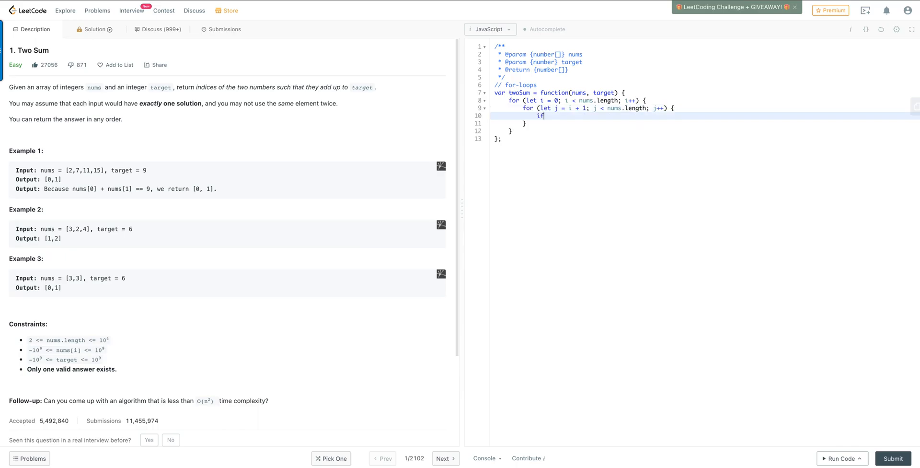
{"action": "type", "text": "(n)"}
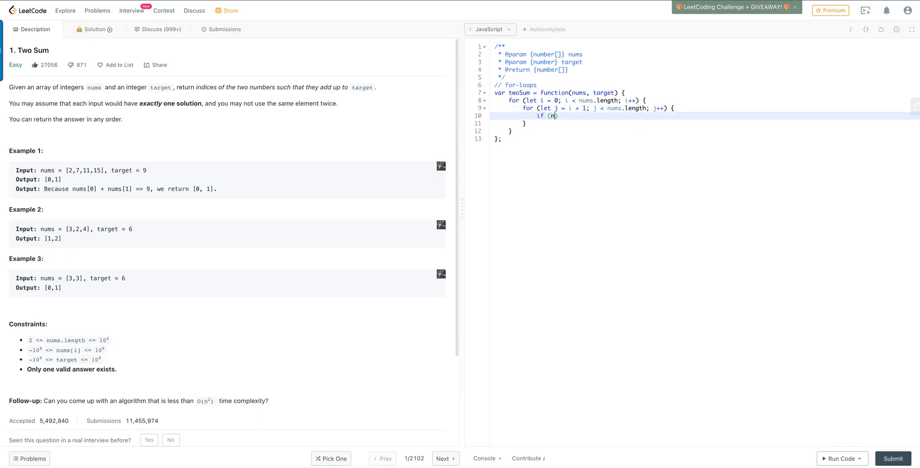
{"action": "type", "text": "ums[]"}
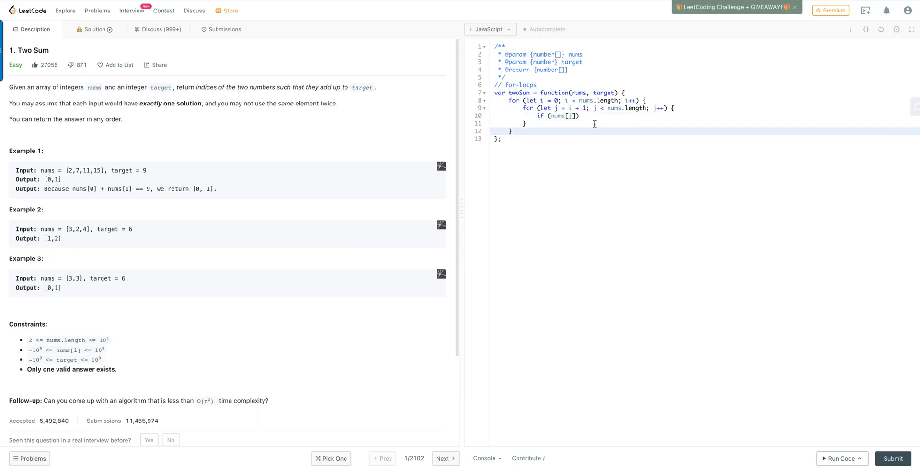
{"action": "type", "text": "==="}
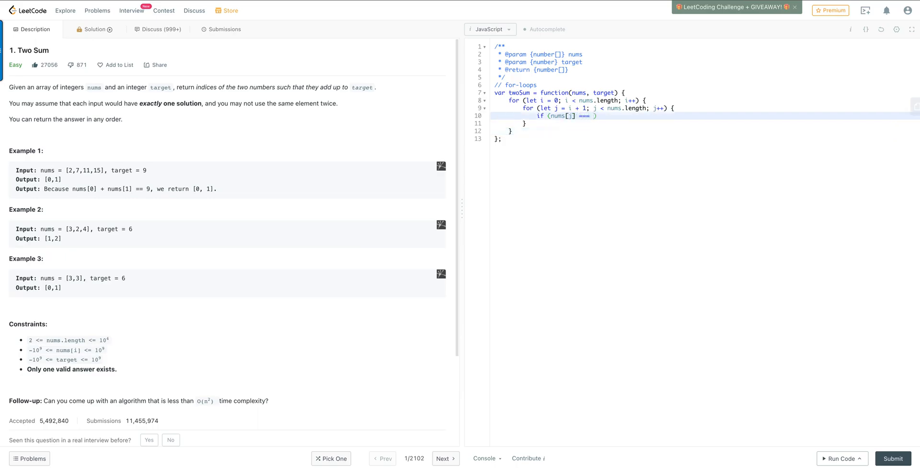
{"action": "type", "text": "target -"}
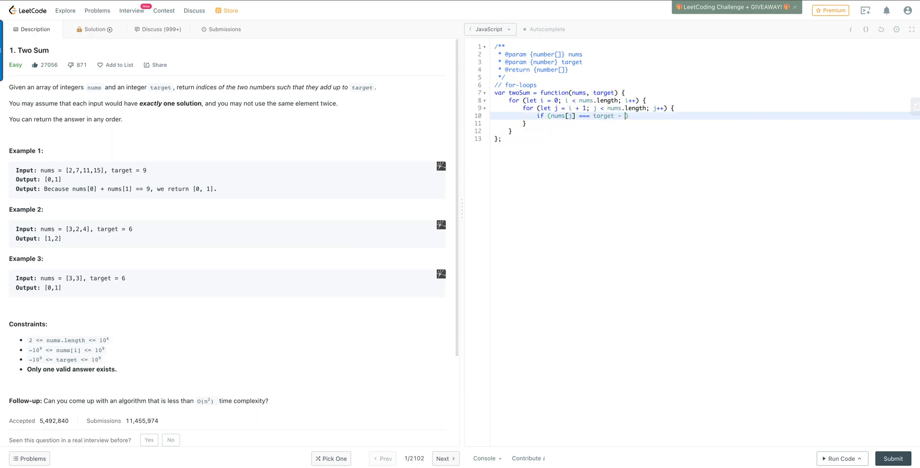
{"action": "type", "text": "nums"}
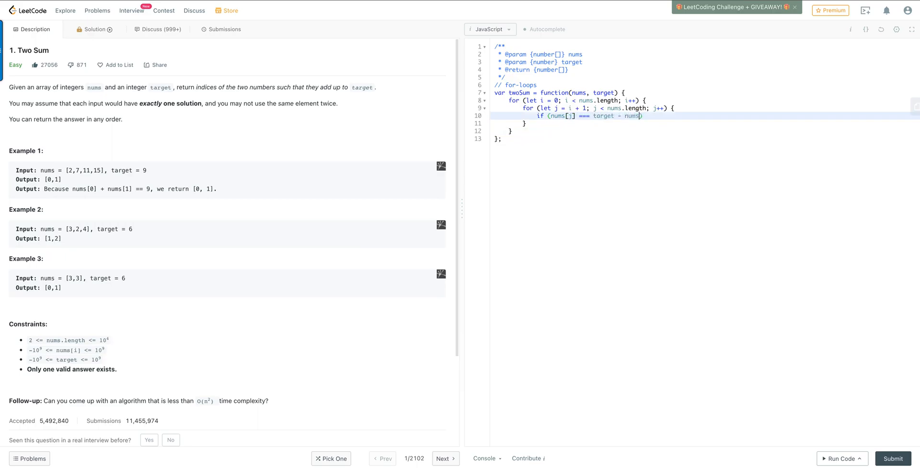
{"action": "type", "text": "[i])"}
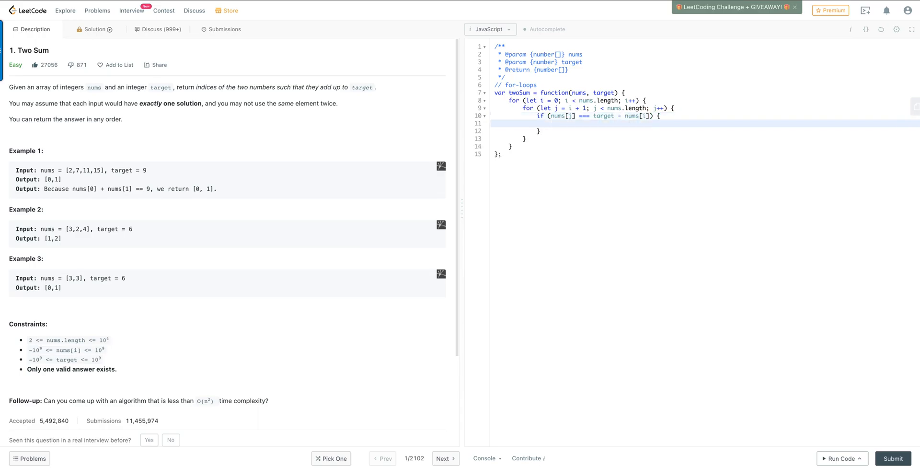
{"action": "type", "text": "return [j, i];"}
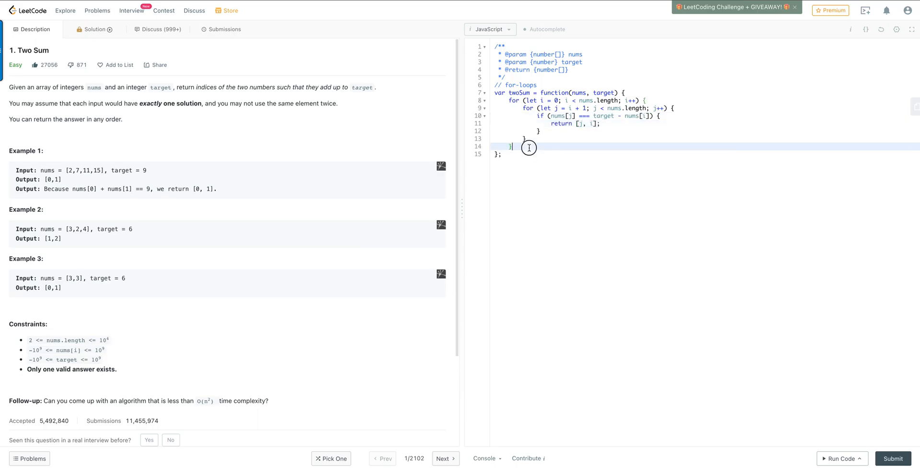
Add a fallback 'return [];' after the loops and run the code on the example
{"action": "type", "text": "return"}
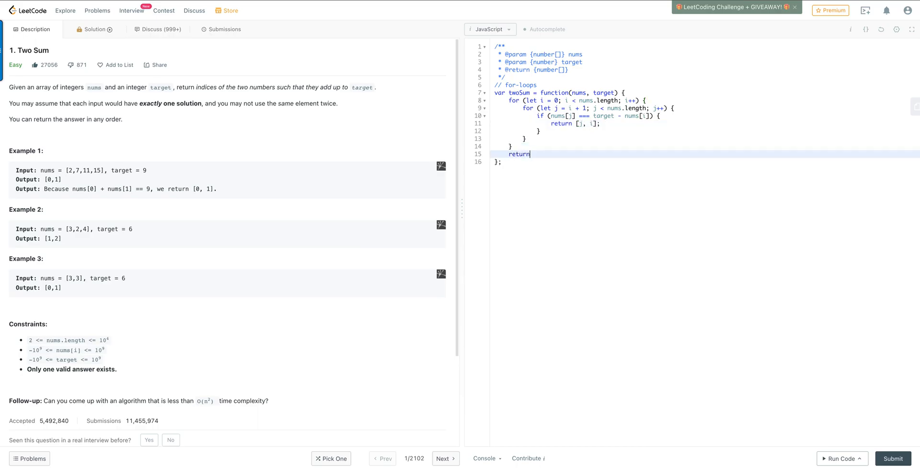
{"action": "type", "text": "[]"}
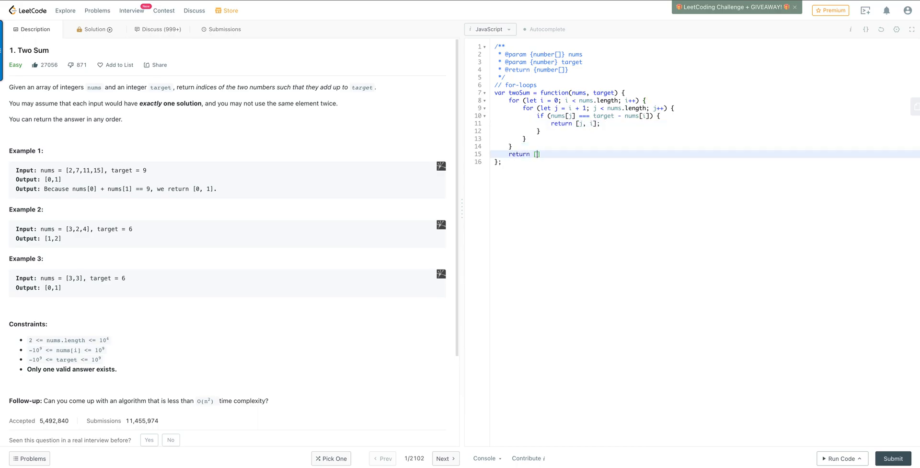
{"action": "type", "text": ";"}
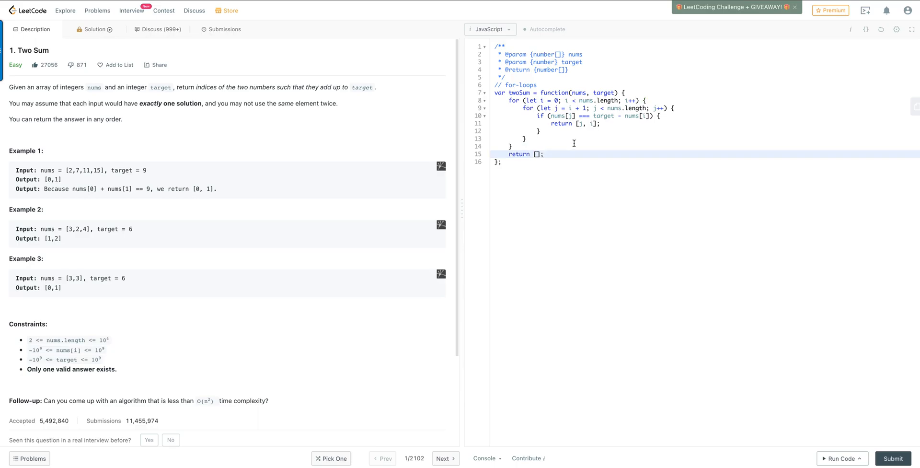
{"action": "left_click", "coordinate": [842, 458]}
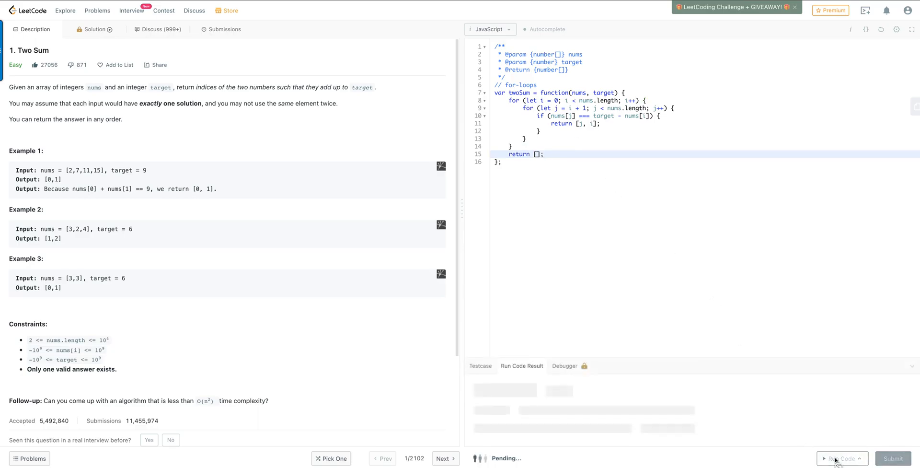